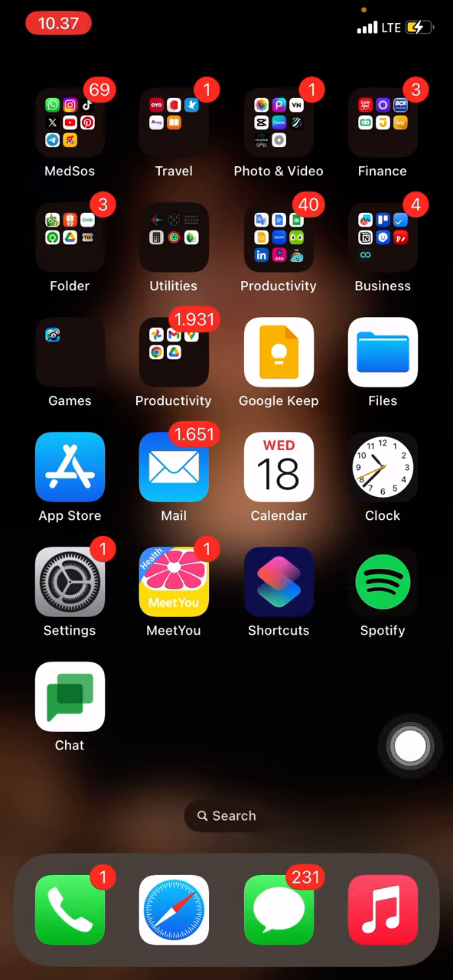
- Long-press the Google Chat icon to show its quick-action menu
{"action": "left_click", "coordinate": [69, 696]}
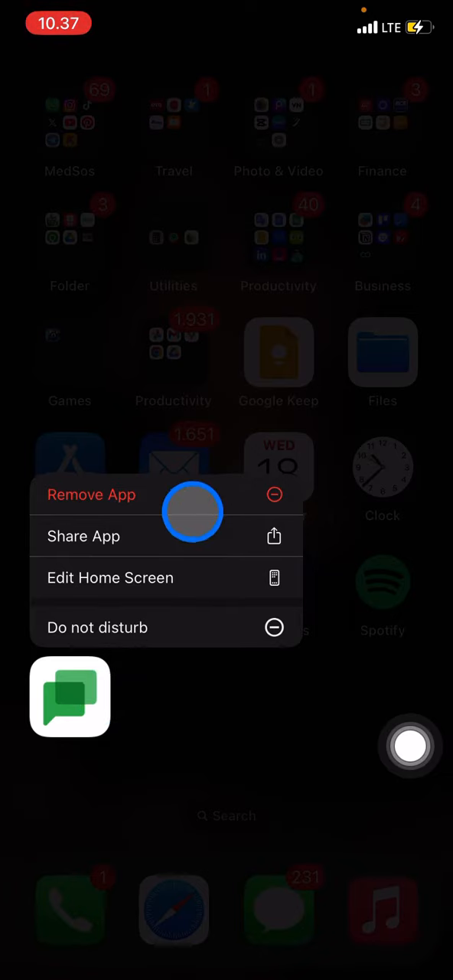
{"action": "mouse_move", "coordinate": [228, 618]}
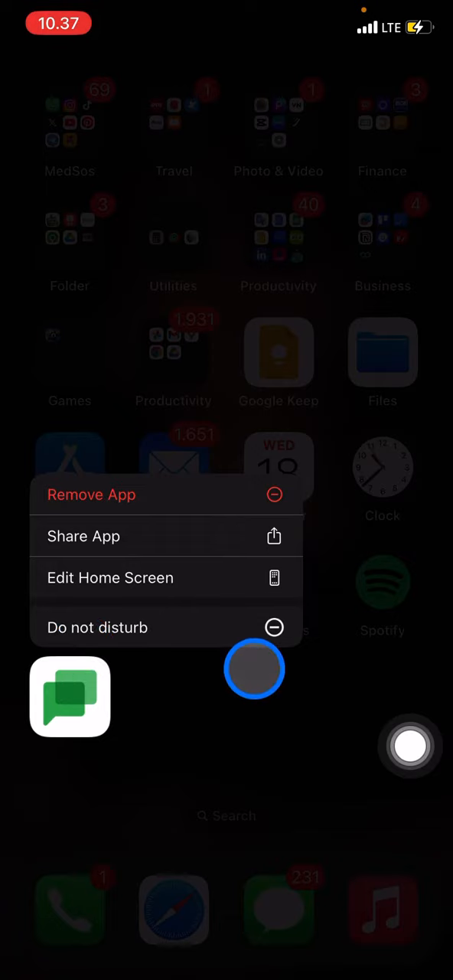
{"action": "mouse_move", "coordinate": [93, 766]}
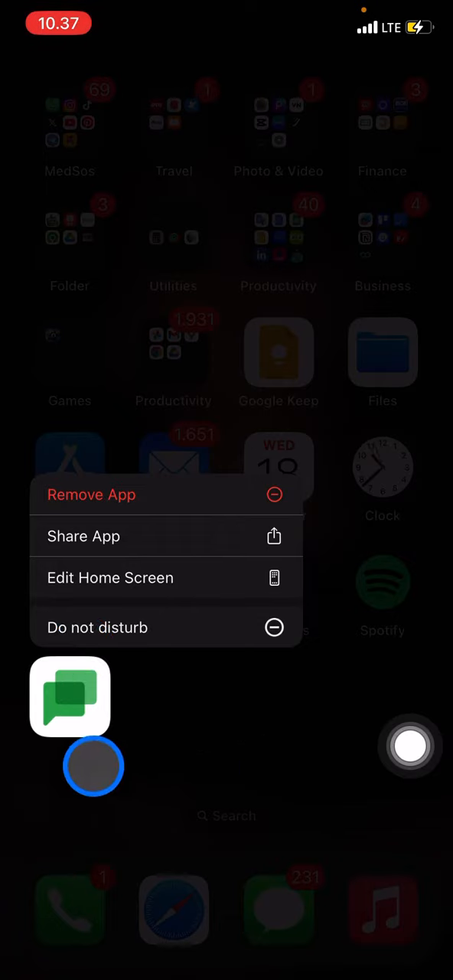
{"action": "mouse_move", "coordinate": [80, 768]}
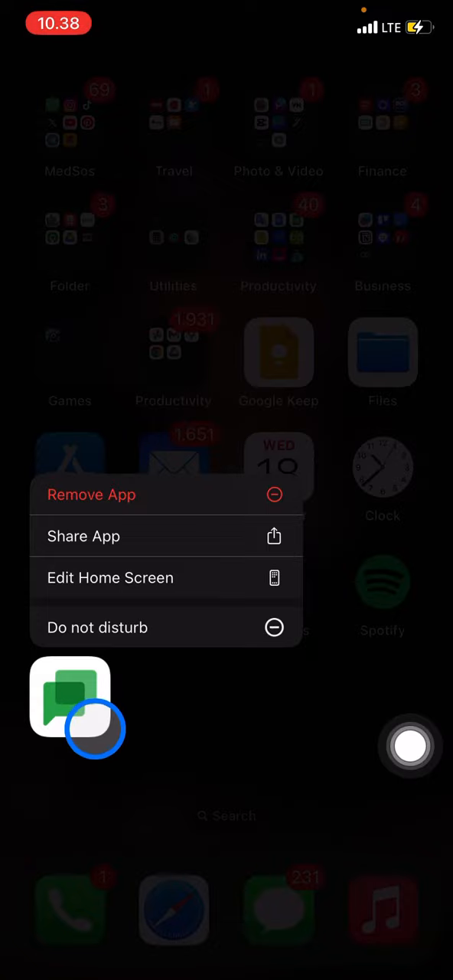
- Remove Chat from the Home Screen only, keeping it installed in the App Library
{"action": "left_click", "coordinate": [91, 494]}
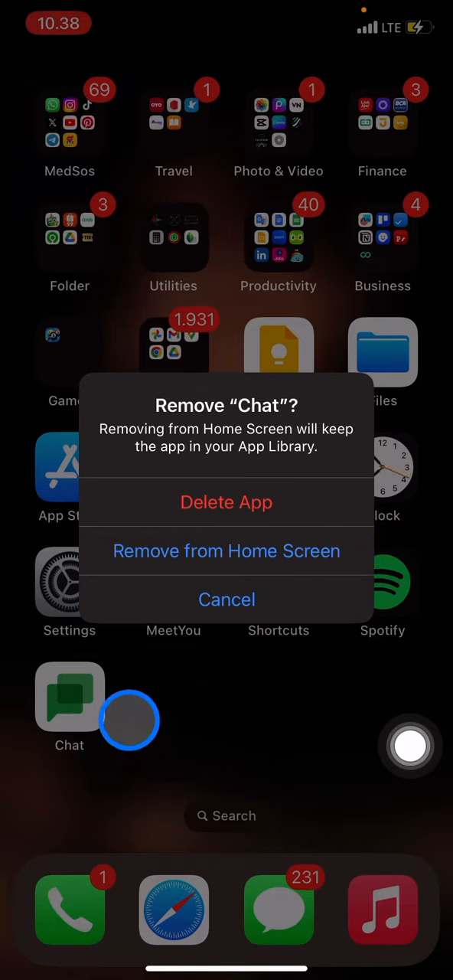
{"action": "left_click", "coordinate": [227, 551]}
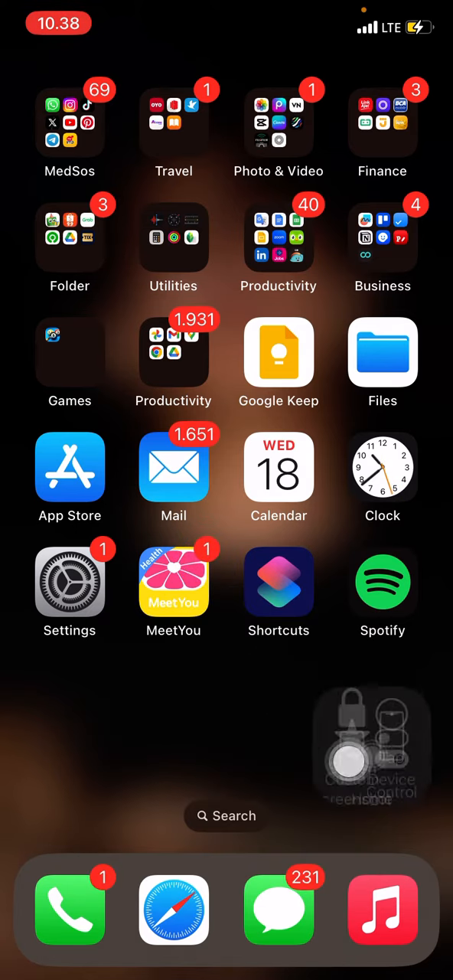
- Go to the App Library and activate its search field
{"action": "scroll", "scroll_direction": "left", "scroll_amount": 3}
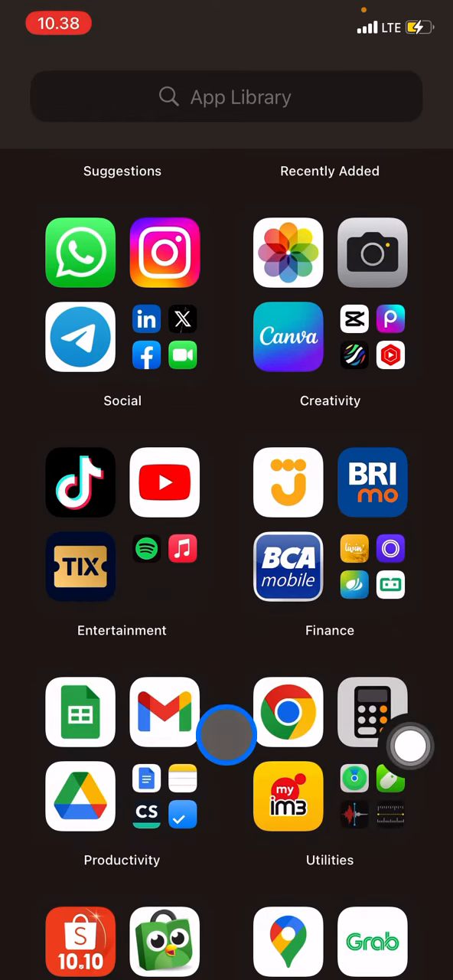
{"action": "left_click", "coordinate": [225, 97]}
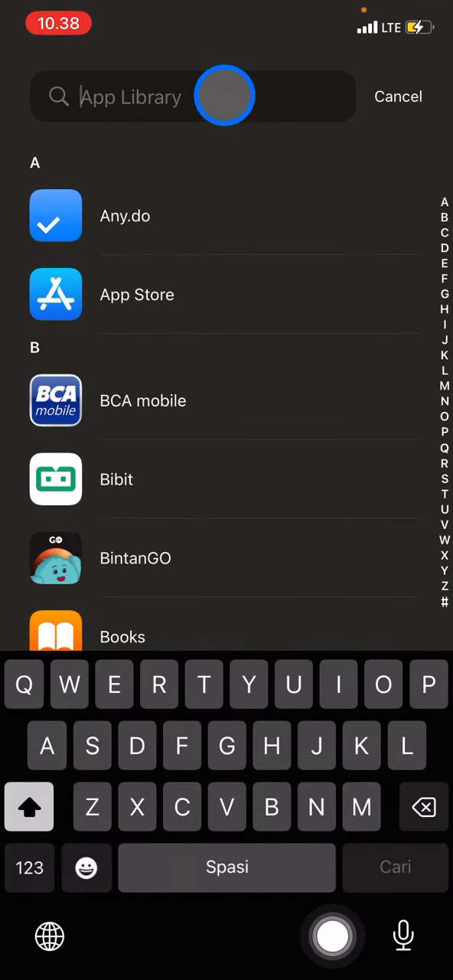
- Search the App Library for 'Goog', confirm Chat appears, then cancel the search
{"action": "type", "text": "G"}
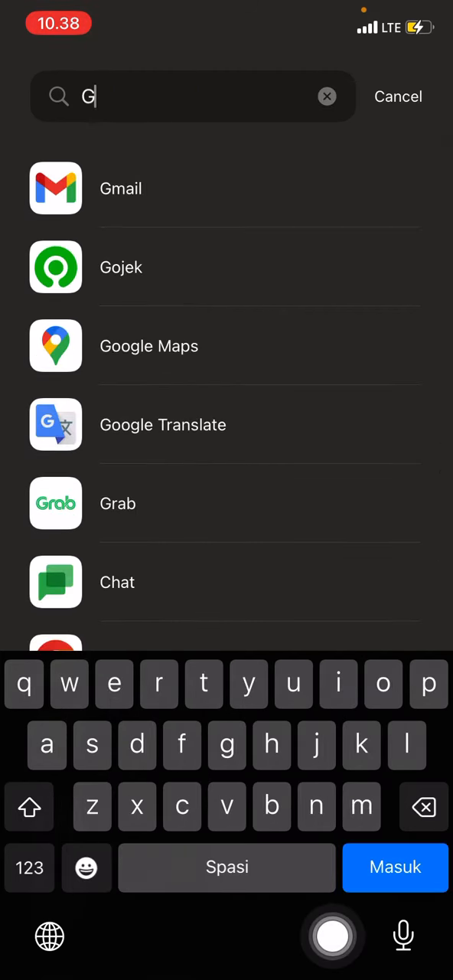
{"action": "type", "text": "oogle chat"}
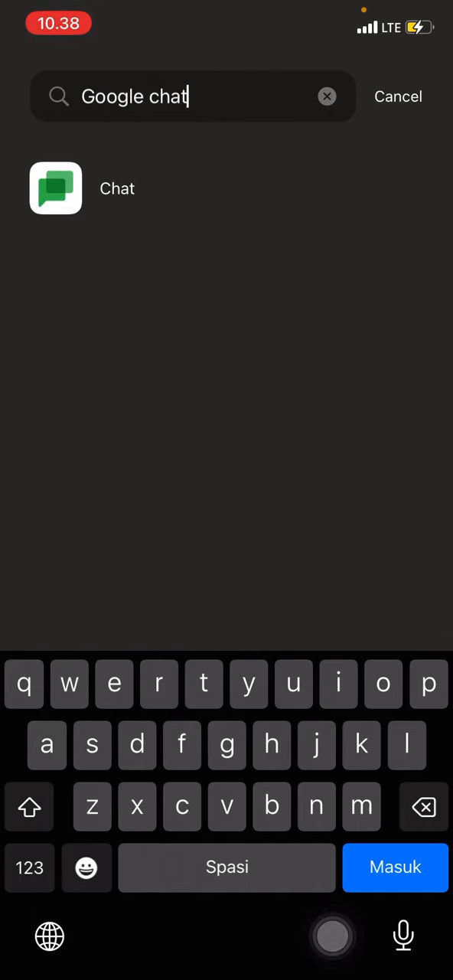
{"action": "left_click", "coordinate": [398, 97]}
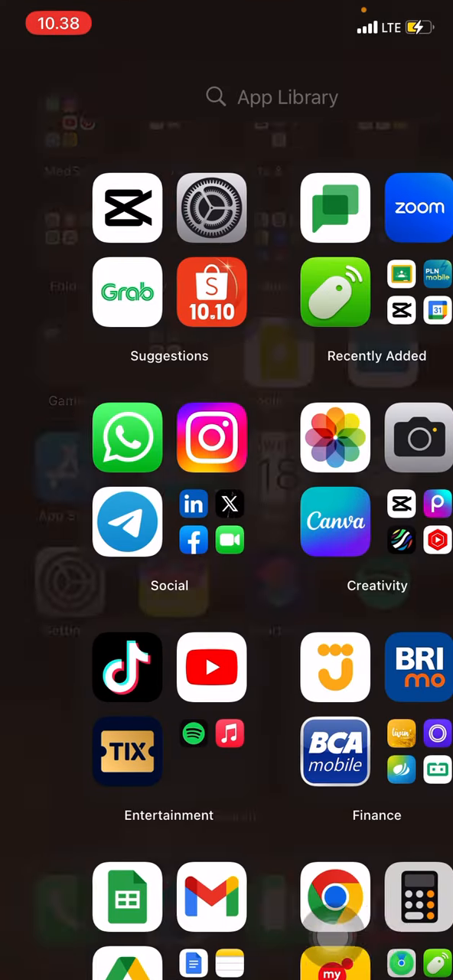